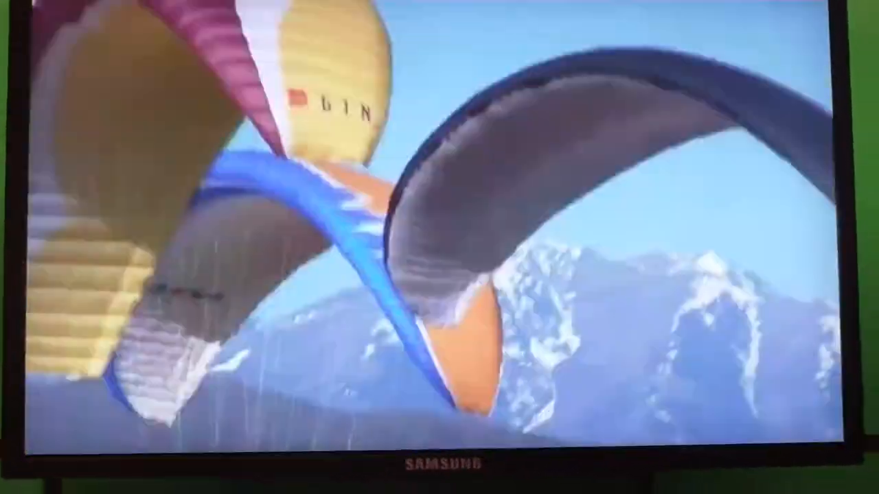
- Swap the snap layout so Extreme_Paragliding plays in the wide pane with the desktop as sidebar
{"action": "key", "text": "alt+tab"}
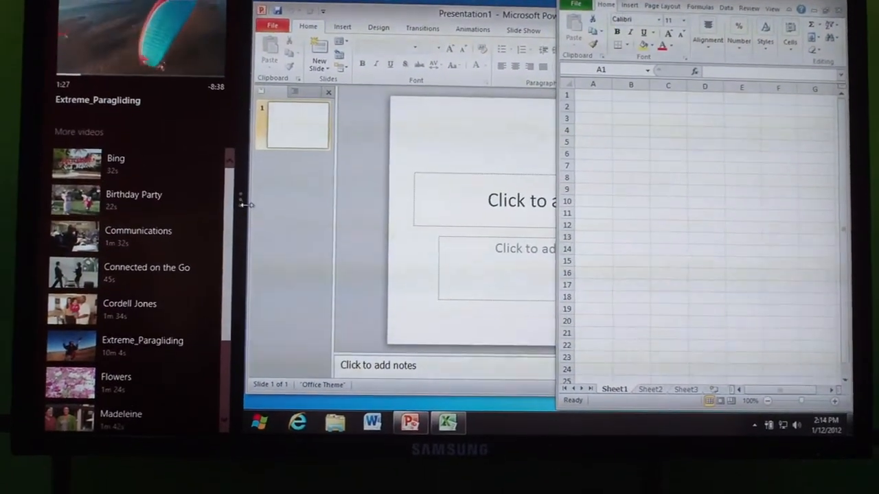
{"action": "left_click", "coordinate": [71, 346]}
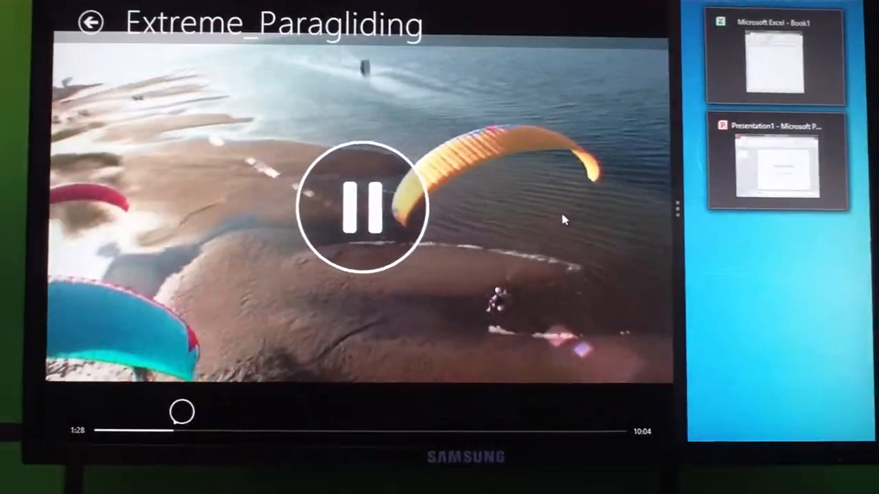